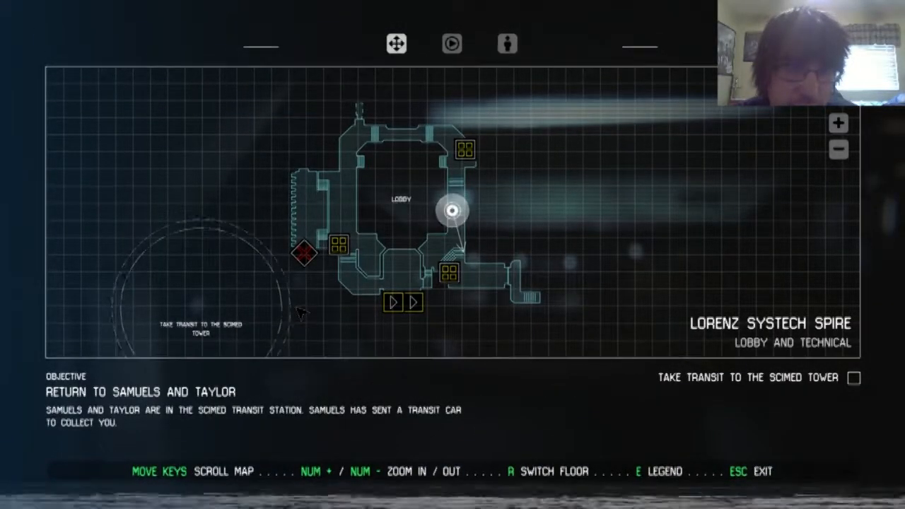
Cross the Lorenz Systech Spire lobby westward, closing the map after checking progress
{"action": "key", "text": "Escape"}
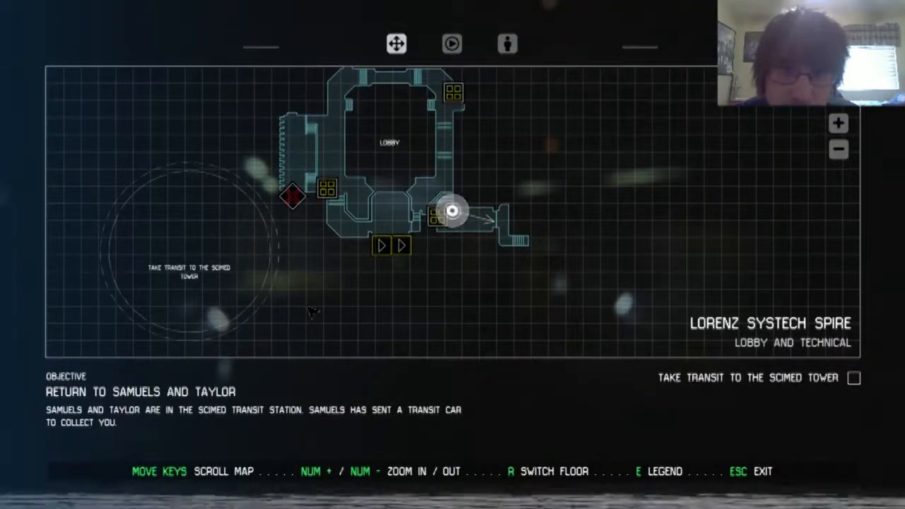
{"action": "key", "text": "Escape"}
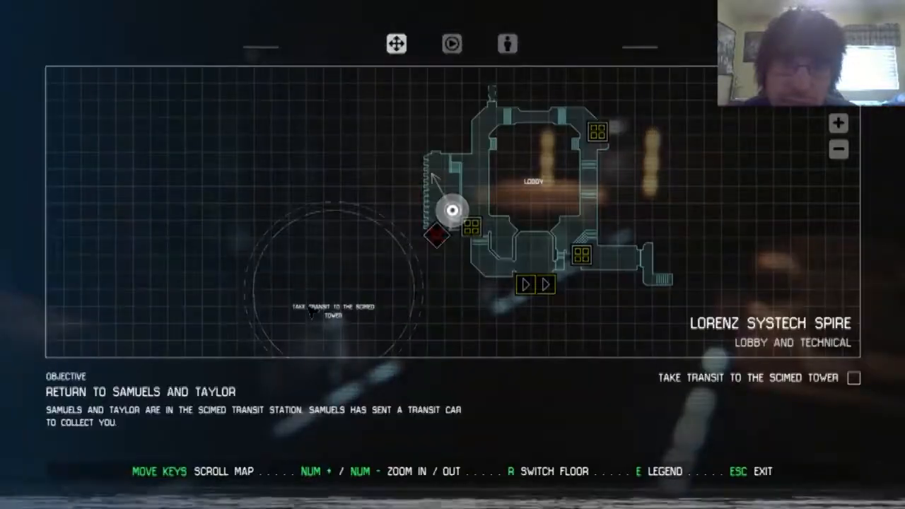
View the Seegson Communications Monitoring Rooms map near reception, then close it
{"action": "key", "text": "Escape"}
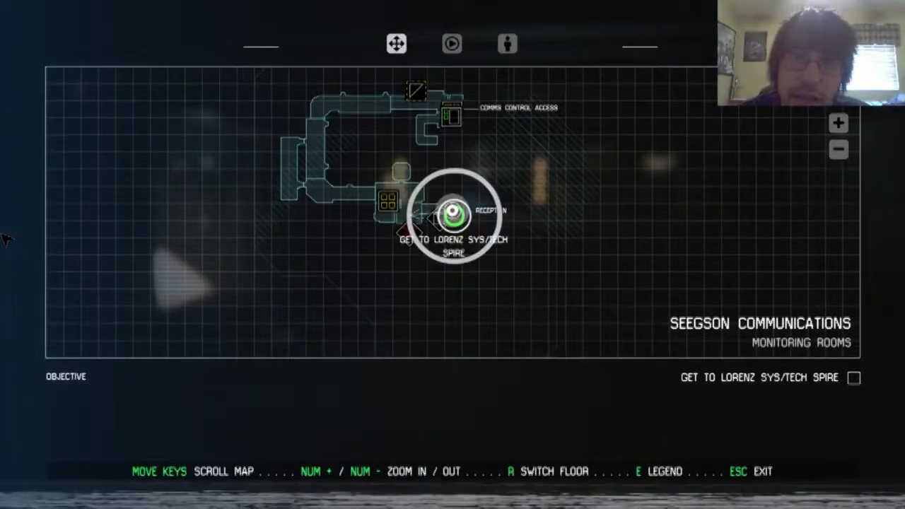
Reach the Spire's upper level east of the Scimed Tower transit and dismiss the map
{"action": "key", "text": "Escape"}
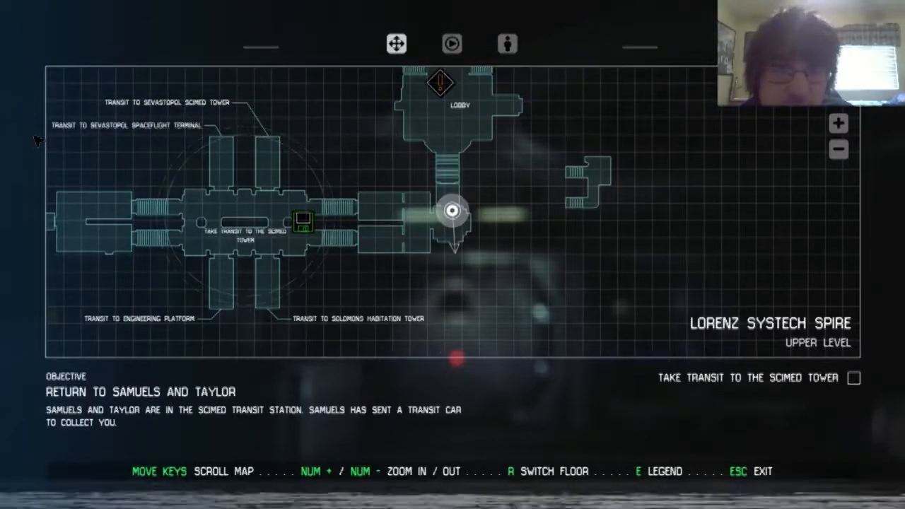
Review the 'Return to Samuels and Taylor' objective, then board the Scimed Tower transit car
{"action": "key", "text": "Escape"}
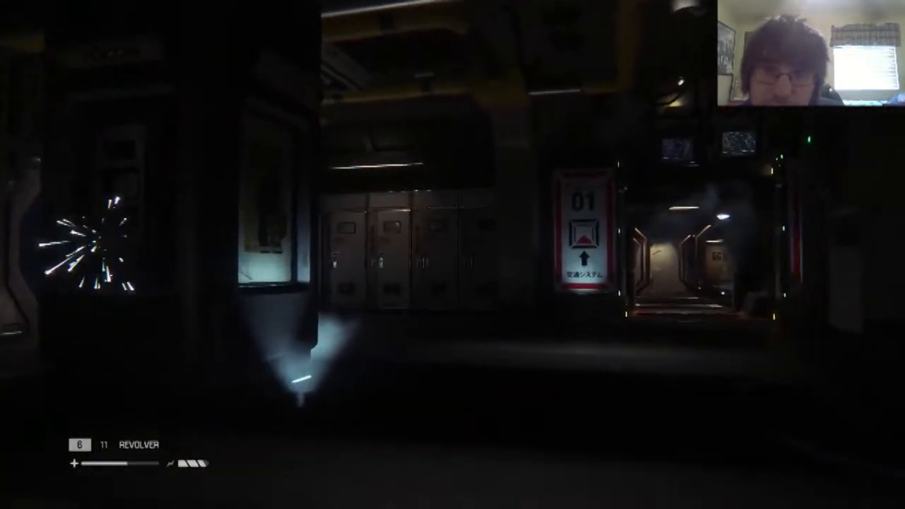
{"action": "key", "text": "tab"}
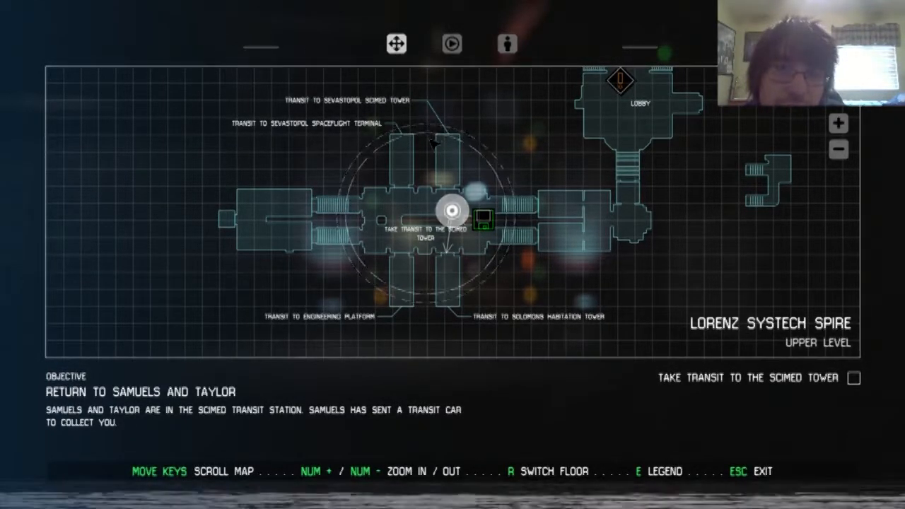
{"action": "key", "text": "Escape"}
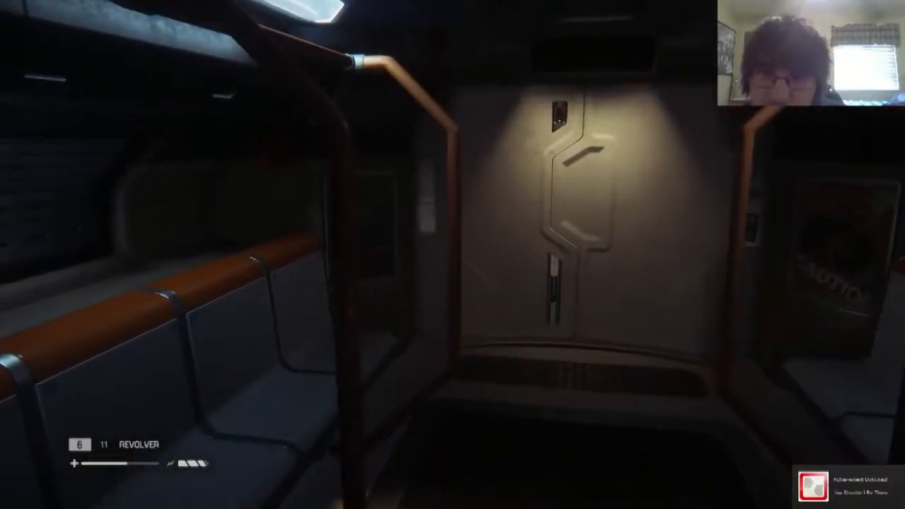
{"action": "mouse_move", "coordinate": [452, 254]}
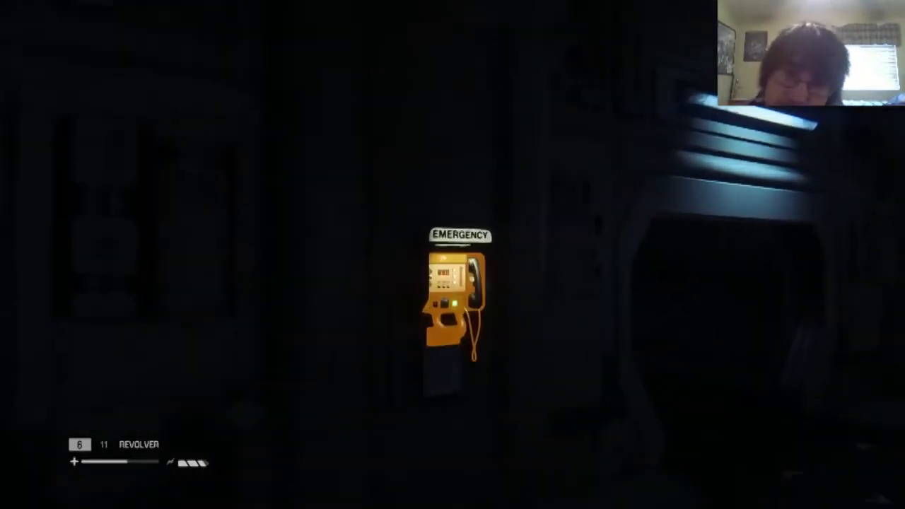
{"action": "left_click", "coordinate": [452, 297]}
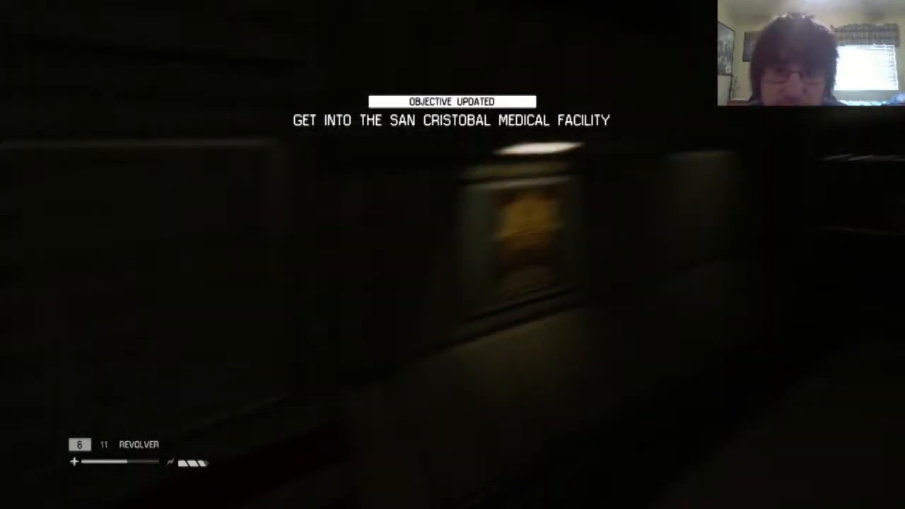
{"action": "mouse_move", "coordinate": [452, 254]}
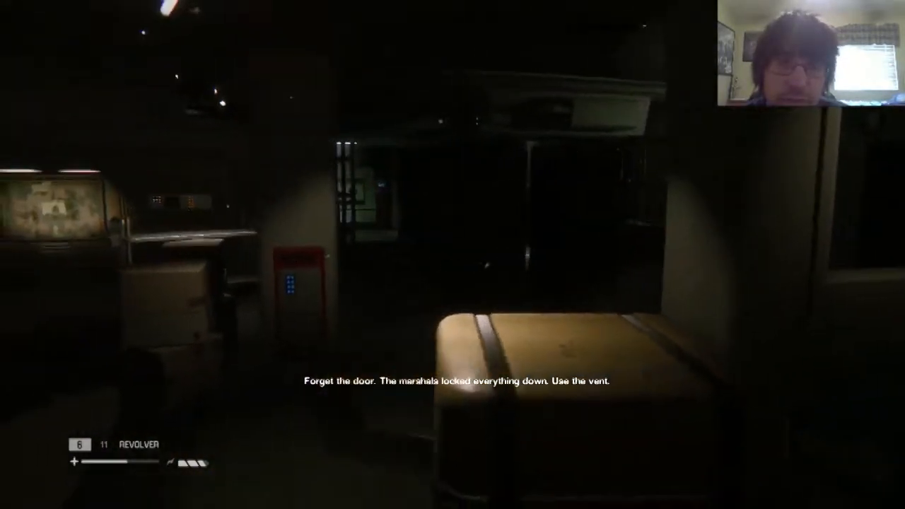
{"action": "mouse_move", "coordinate": [452, 255]}
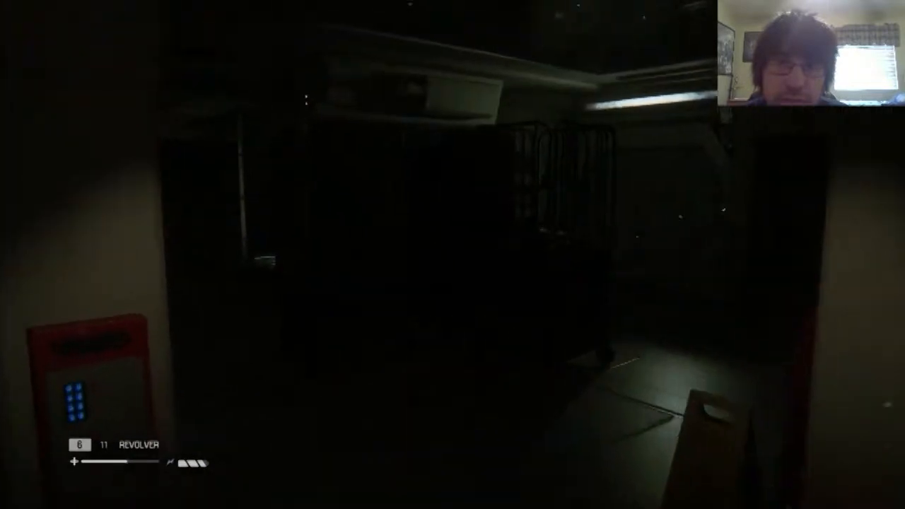